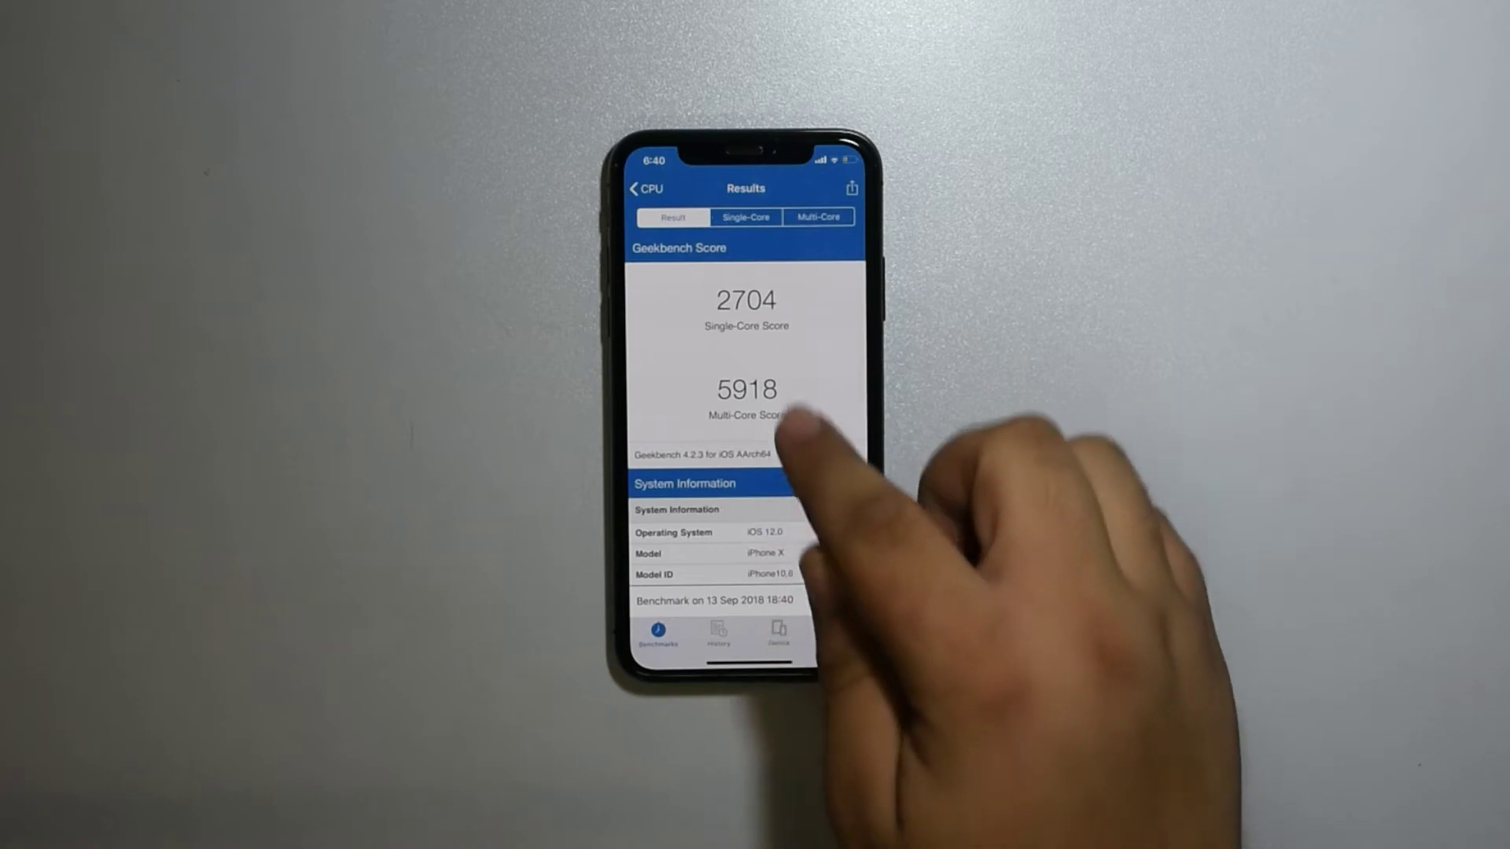
View the Single-Core comparison, then the Multi-Core comparison showing 5918 against the iPhone X average 10106.
left_click(745, 217)
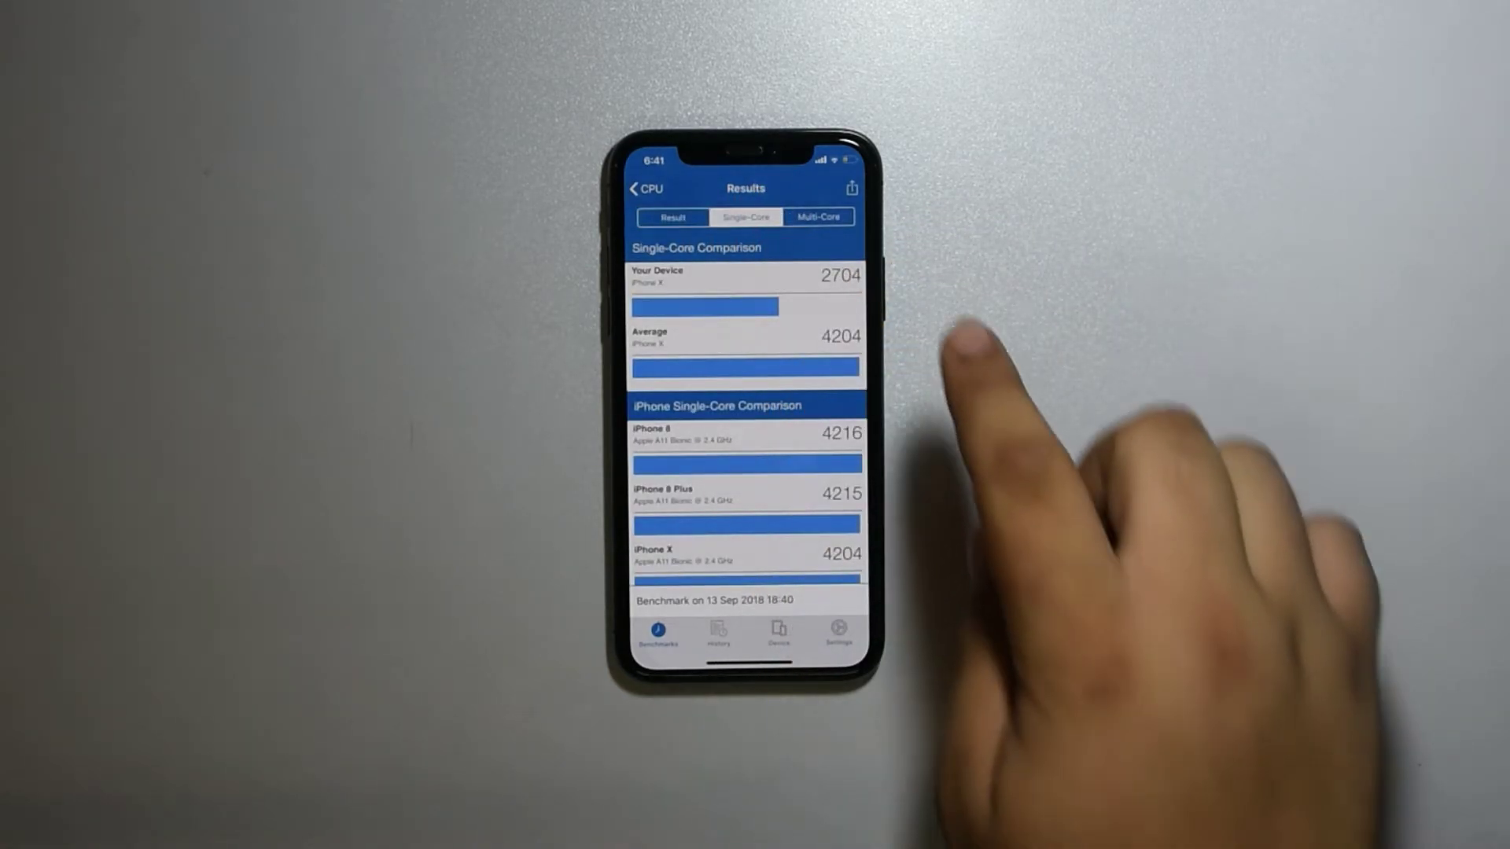
left_click(818, 215)
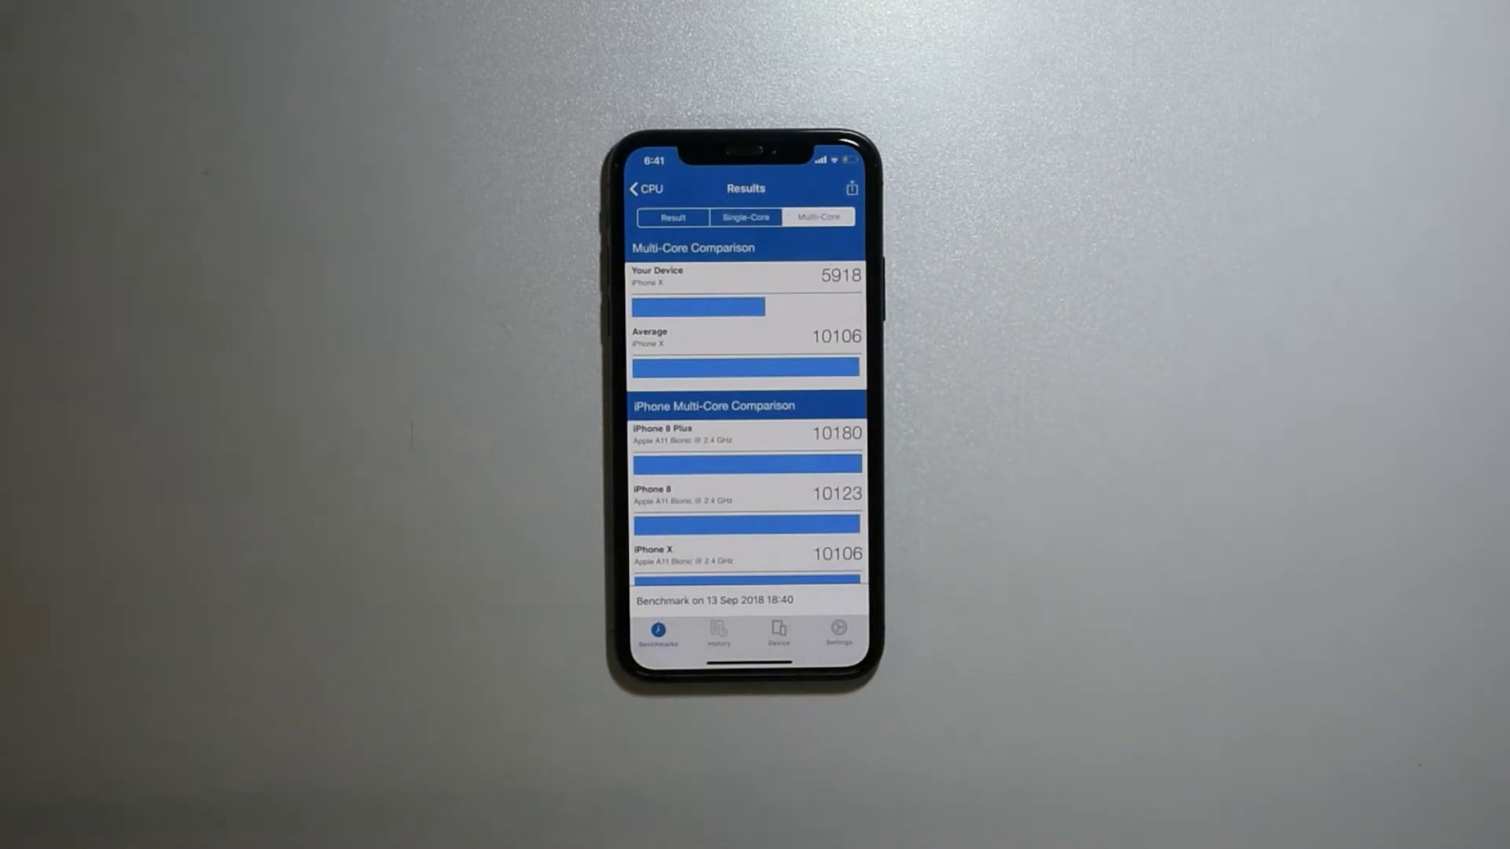